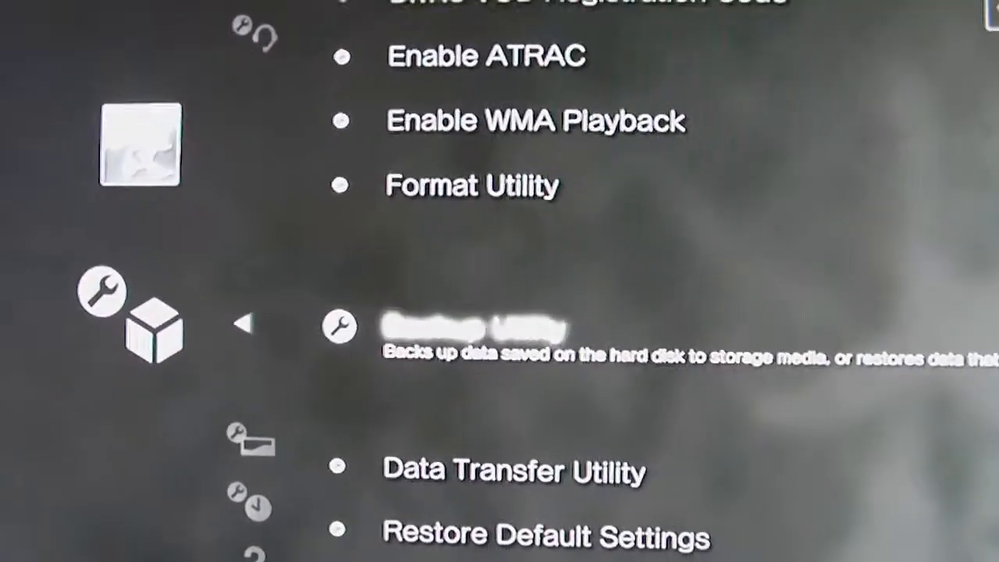
Select Backup Utility under System Settings to show the back up, restore and delete options
click(452, 326)
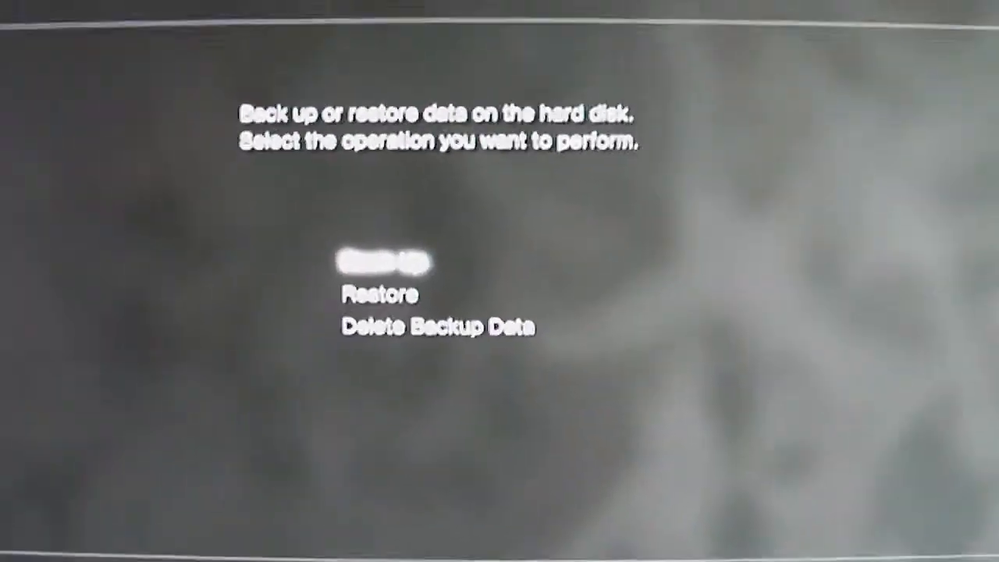
Exit the Backup Utility back to the XMB Settings column showing System and Theme Settings
key(Escape)
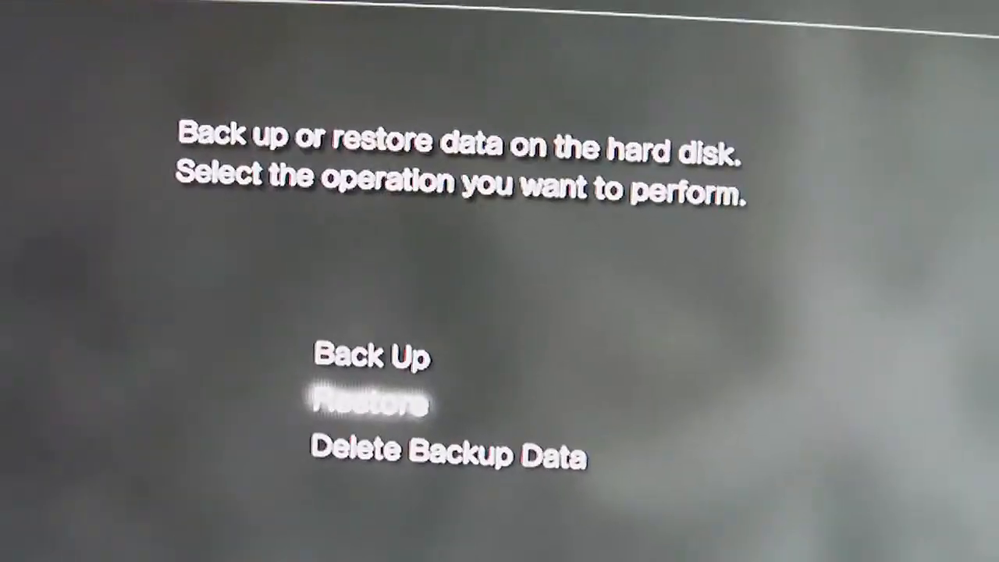
click(375, 402)
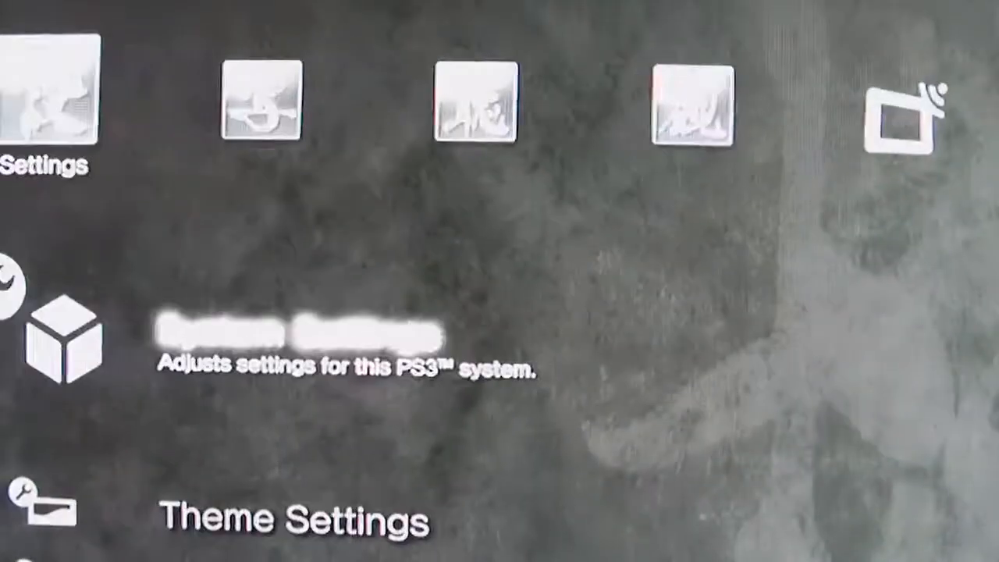
scroll(down, 3)
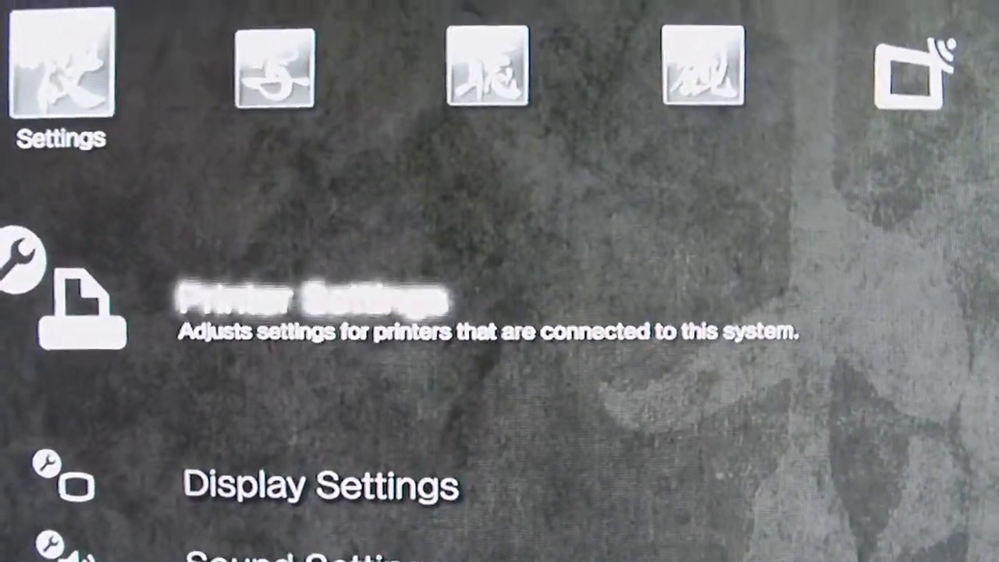
scroll(up, 3)
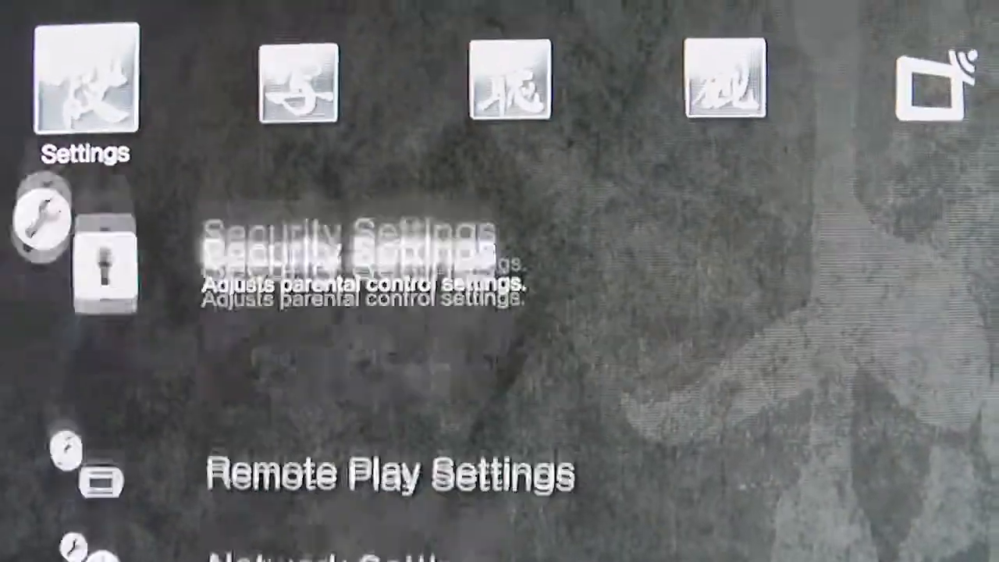
scroll(up, 3)
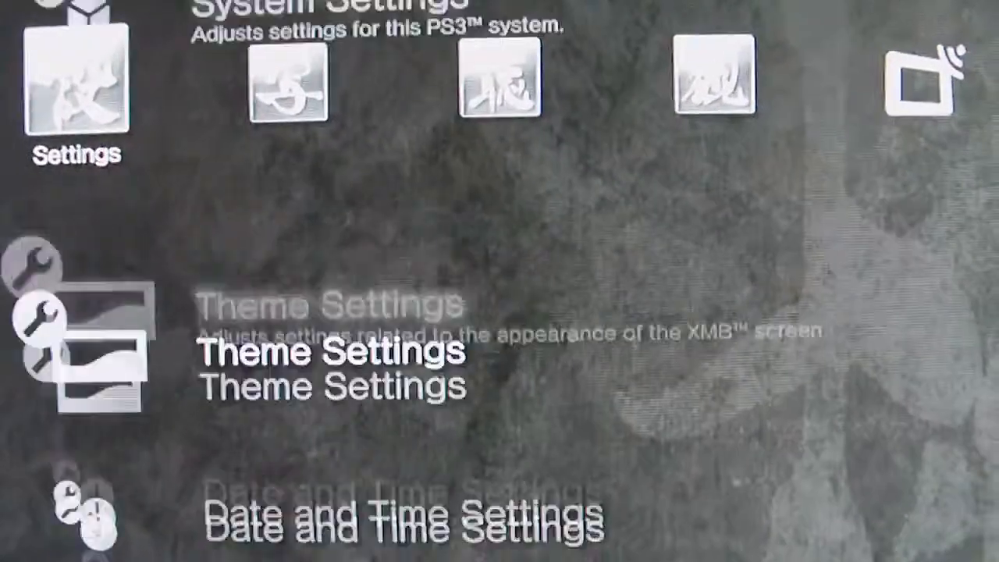